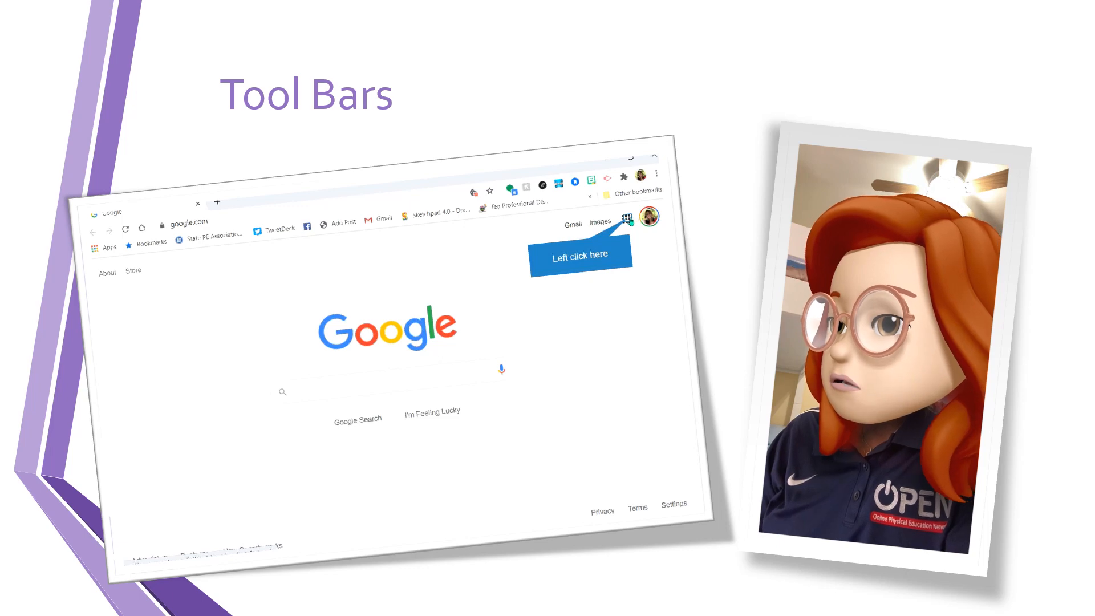
# - Launch Jamboard from the Google apps grid and start a new blank Jam
pyautogui.click(626, 218)
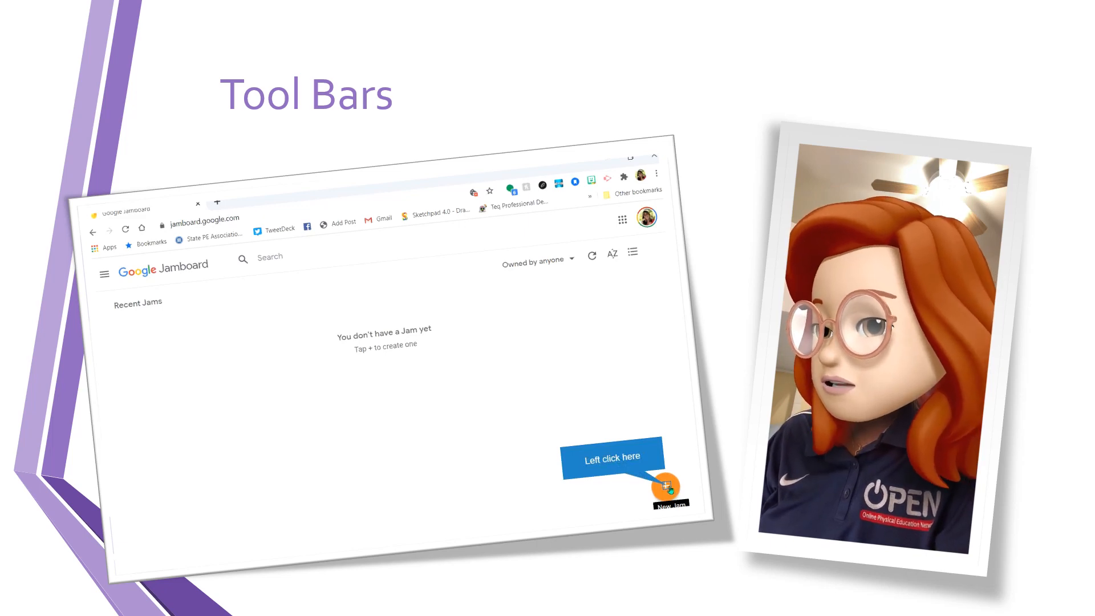
pyautogui.click(664, 487)
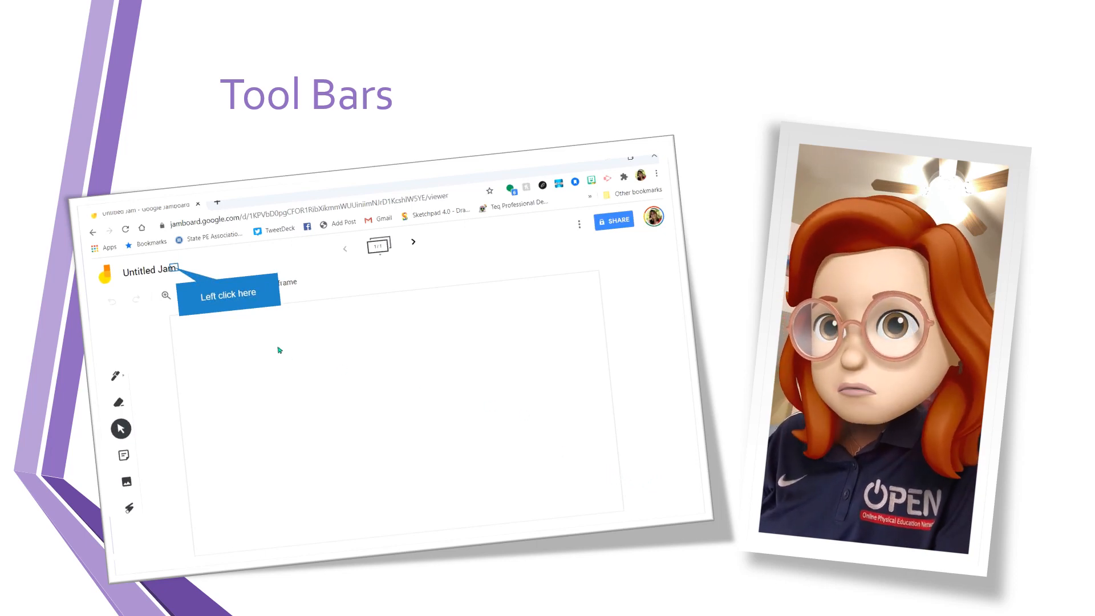
# - Rename the Untitled Jam to 'Tech Bites with Hef'
pyautogui.click(150, 271)
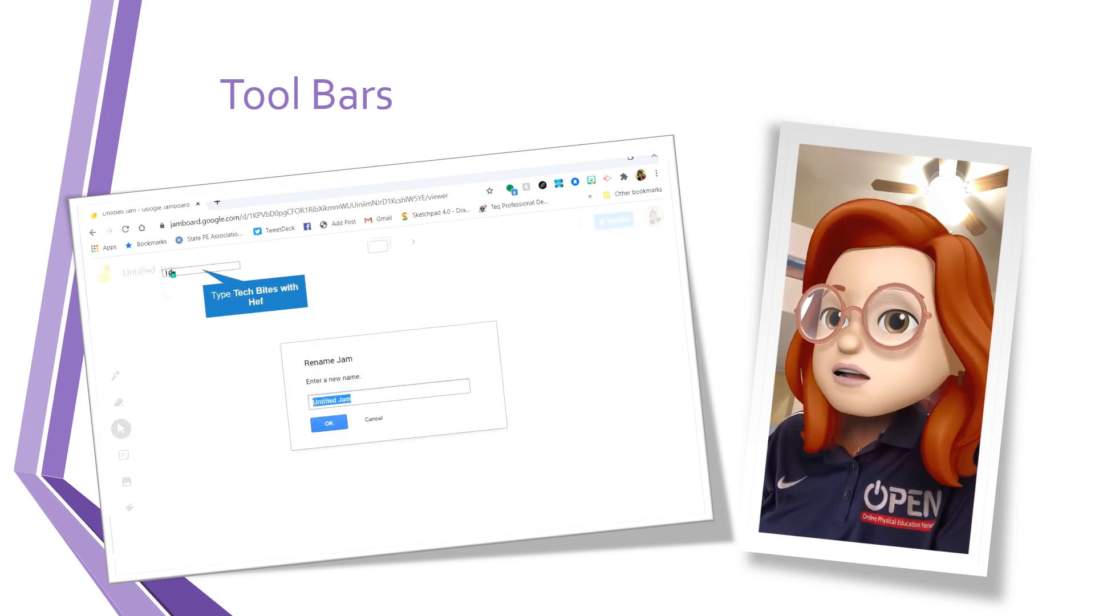
pyautogui.write('Tech Bit')
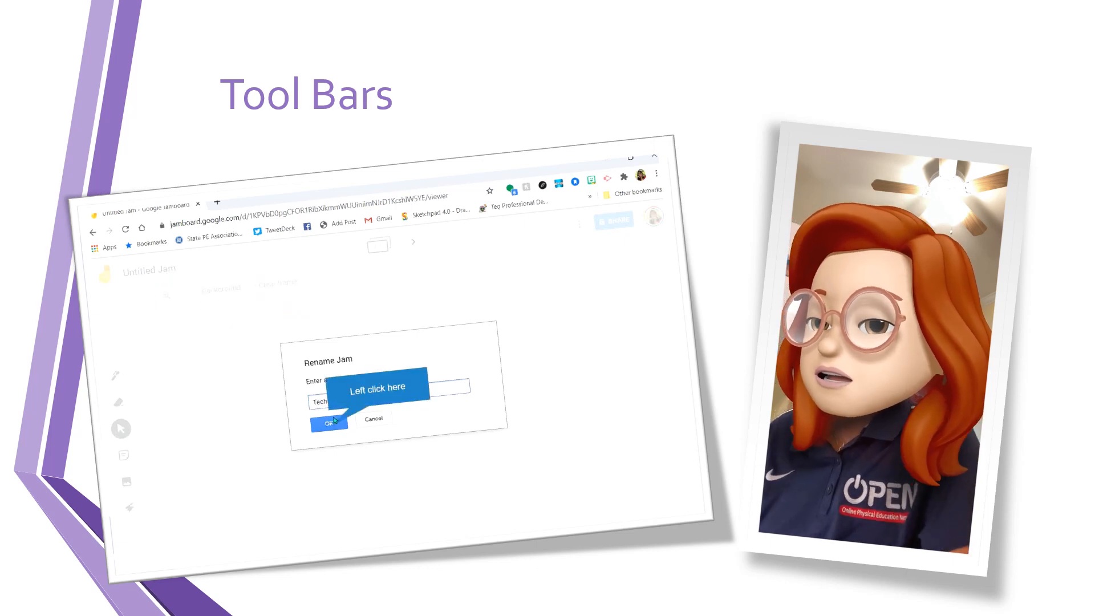
pyautogui.click(328, 422)
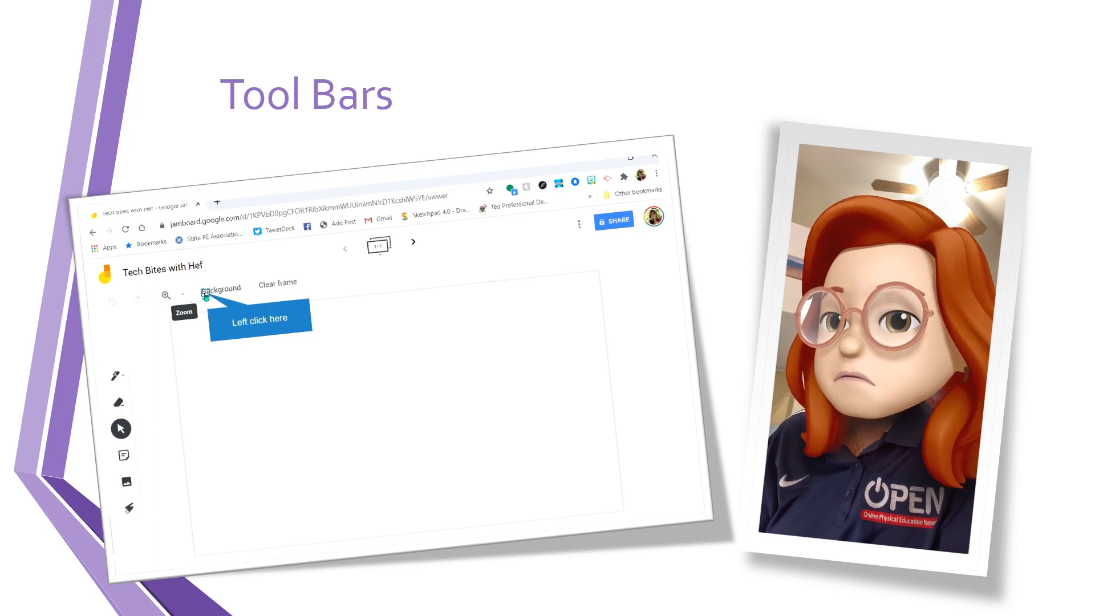
pyautogui.click(220, 288)
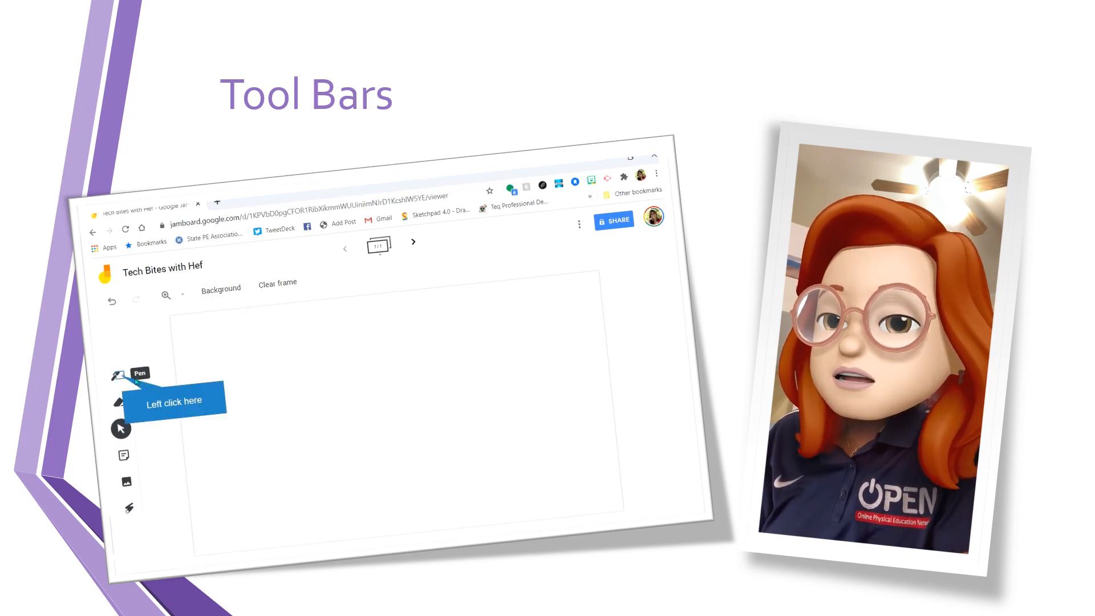
pyautogui.click(120, 376)
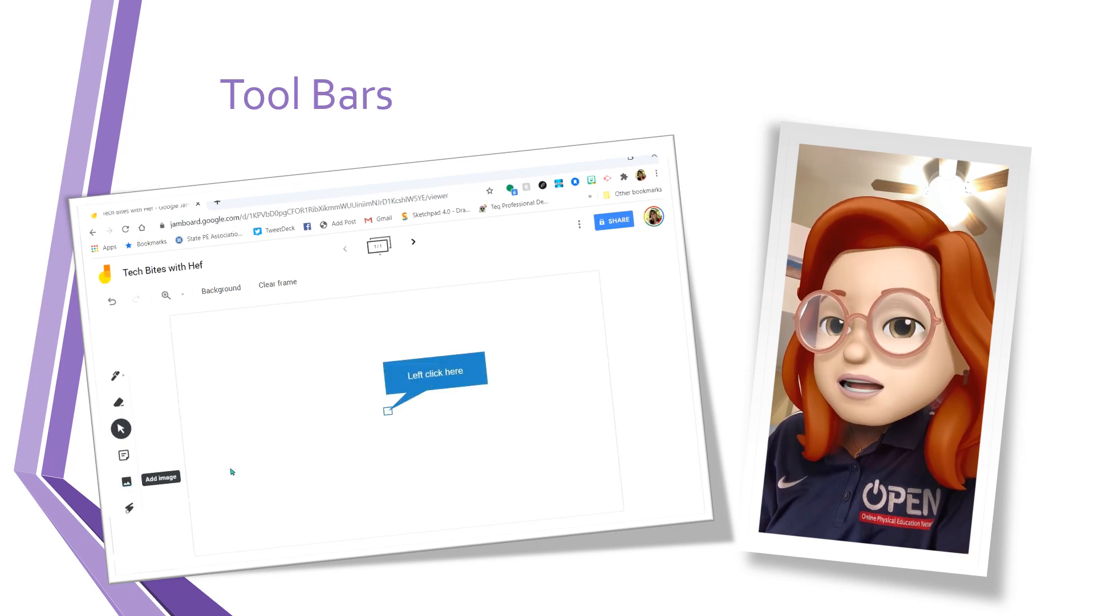
# - Upload the 'photo trans' avatar picture and position it in the frame's bottom-left corner
pyautogui.click(126, 482)
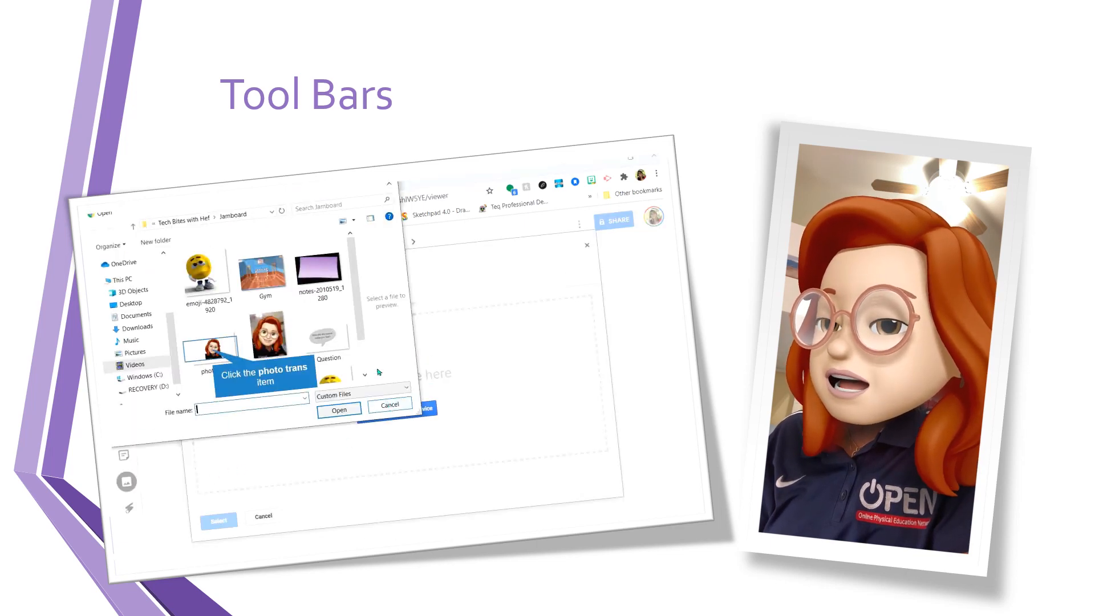
pyautogui.click(211, 344)
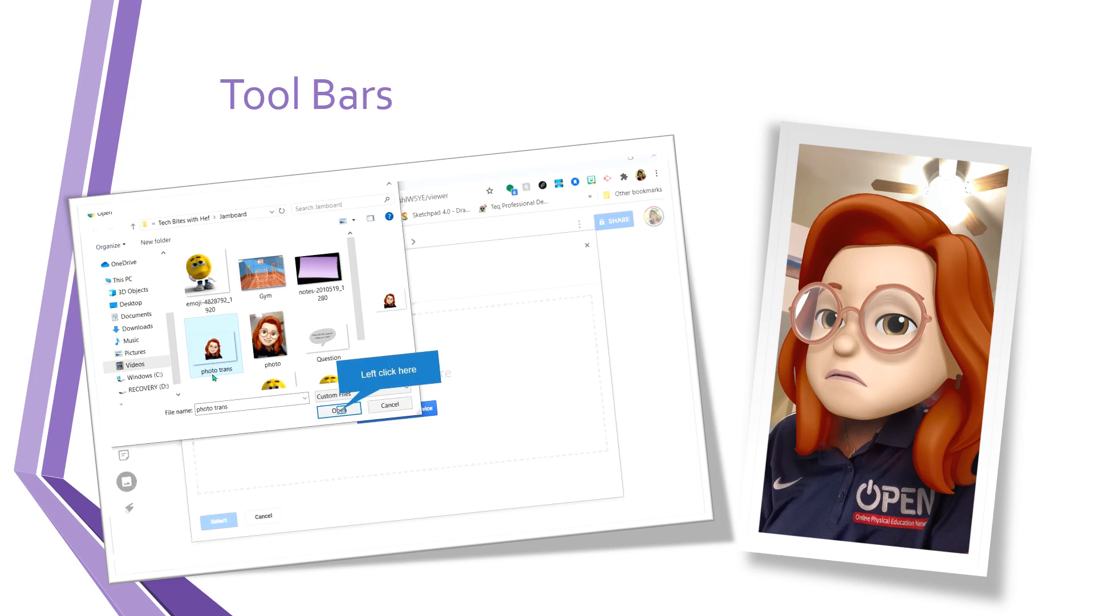
pyautogui.click(340, 409)
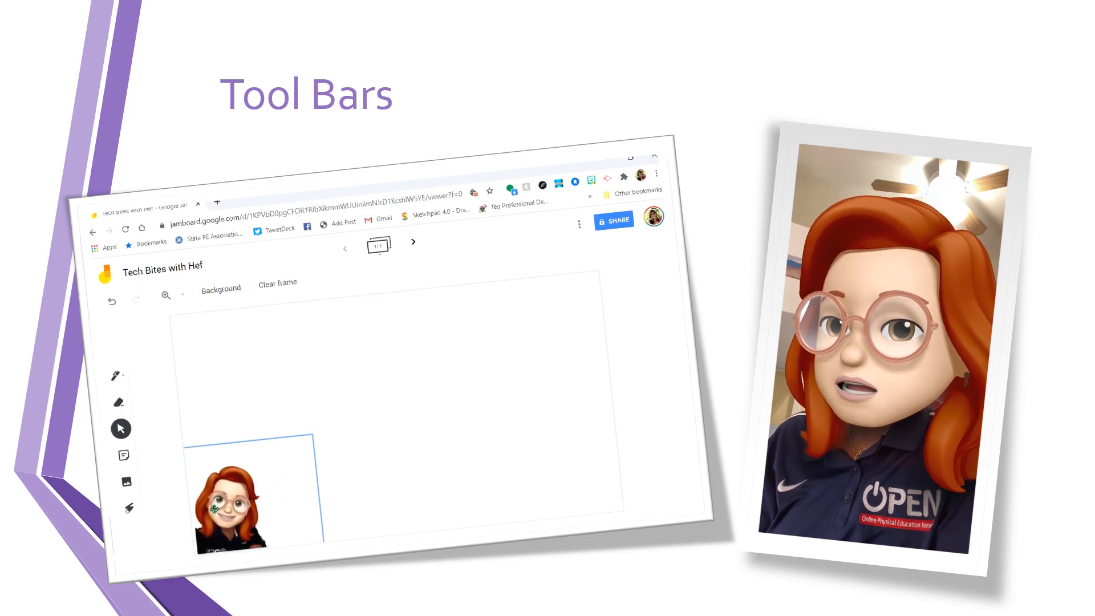
pyautogui.rightClick(234, 503)
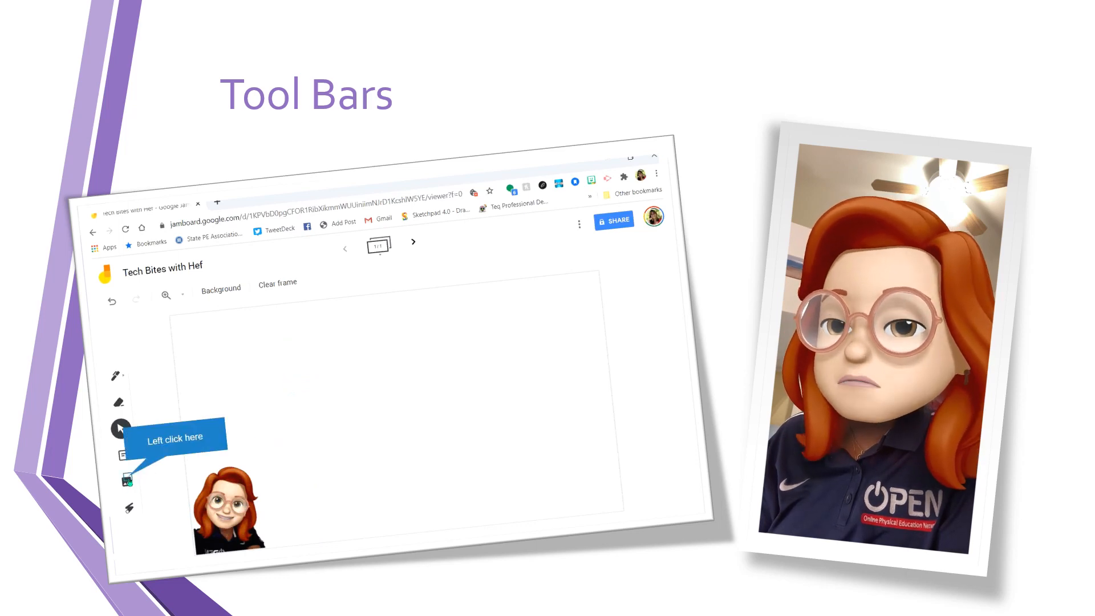
# - Upload the 'Question' speech bubble image asking "How did this lesson make you feel?" beside the avatar
pyautogui.click(125, 482)
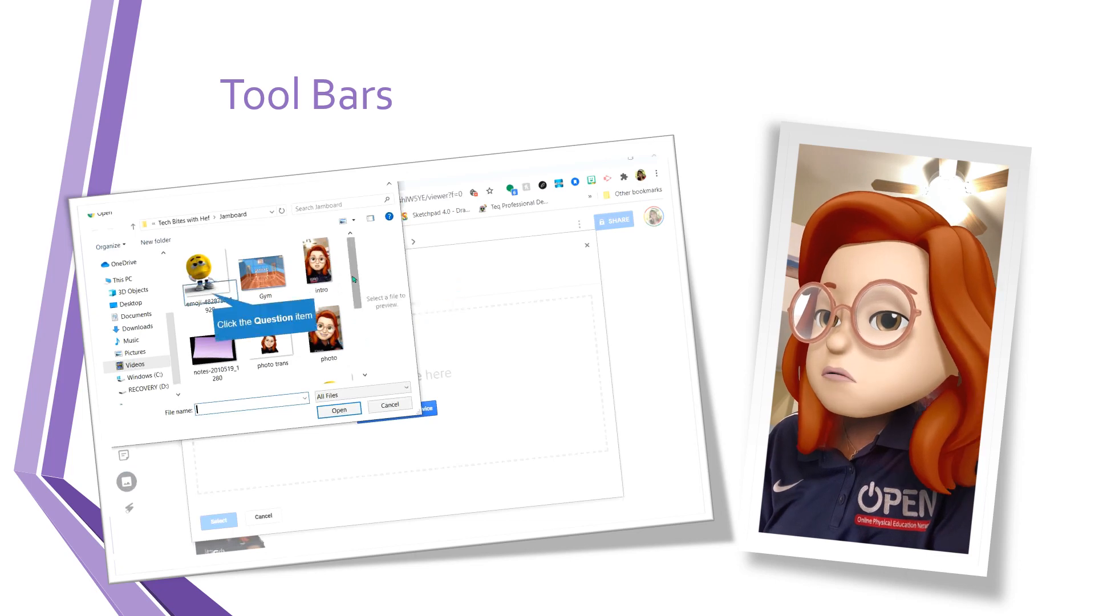
pyautogui.click(210, 289)
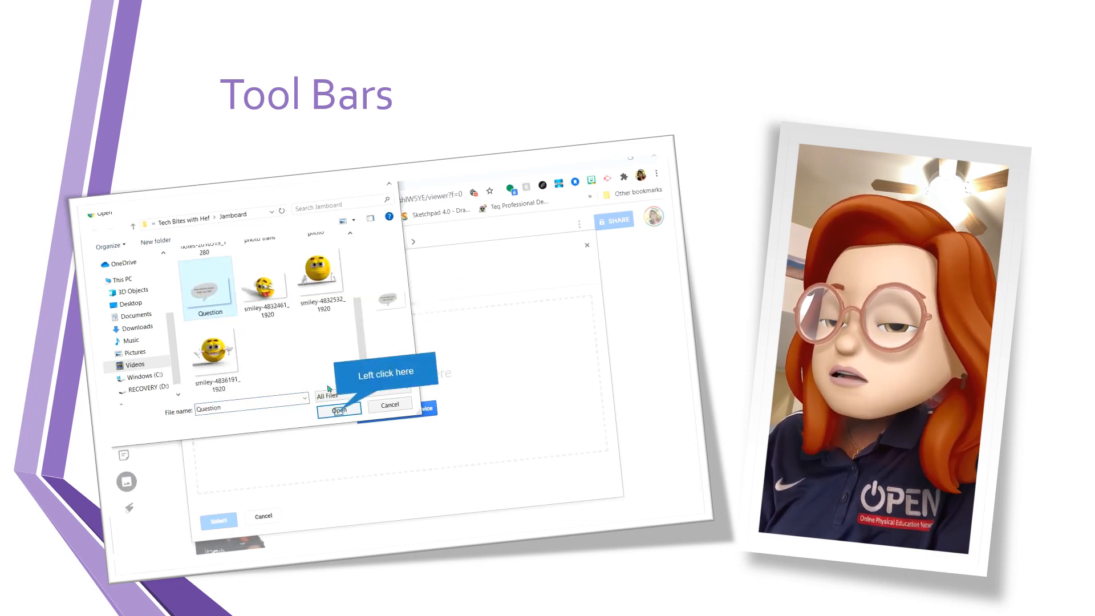
pyautogui.click(338, 409)
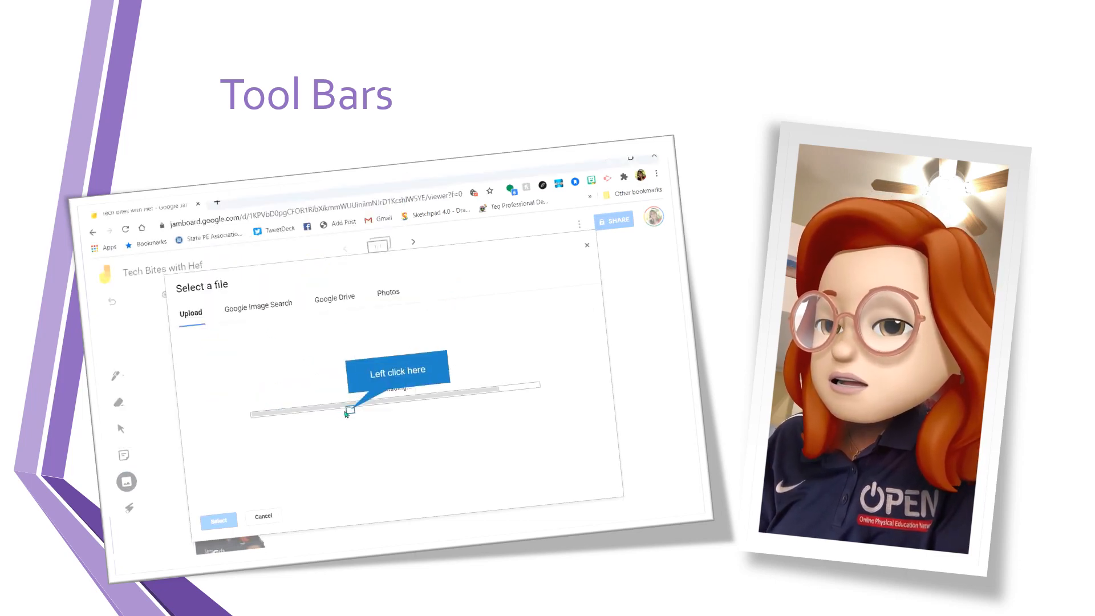
pyautogui.click(349, 412)
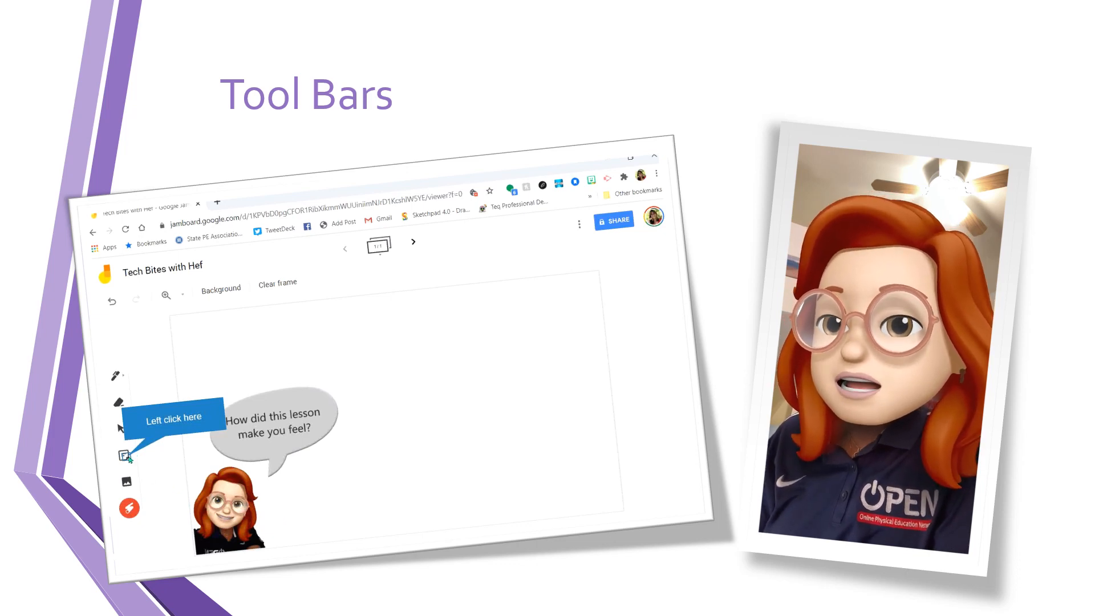
# - Add a yellow sticky note reading 'Good!' above the speech bubble
pyautogui.click(124, 455)
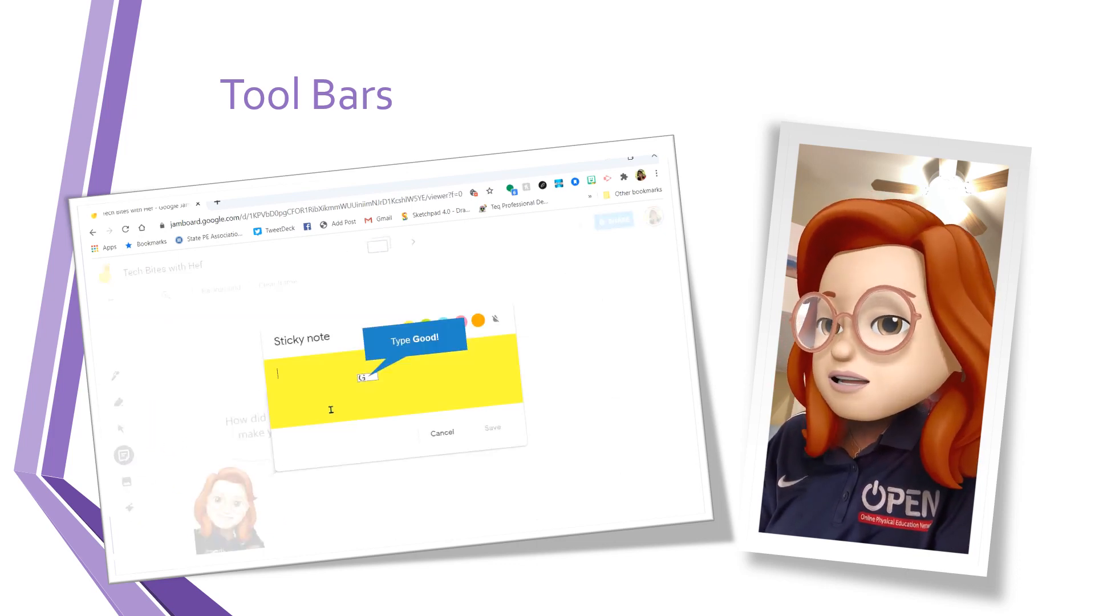
pyautogui.write('Good!')
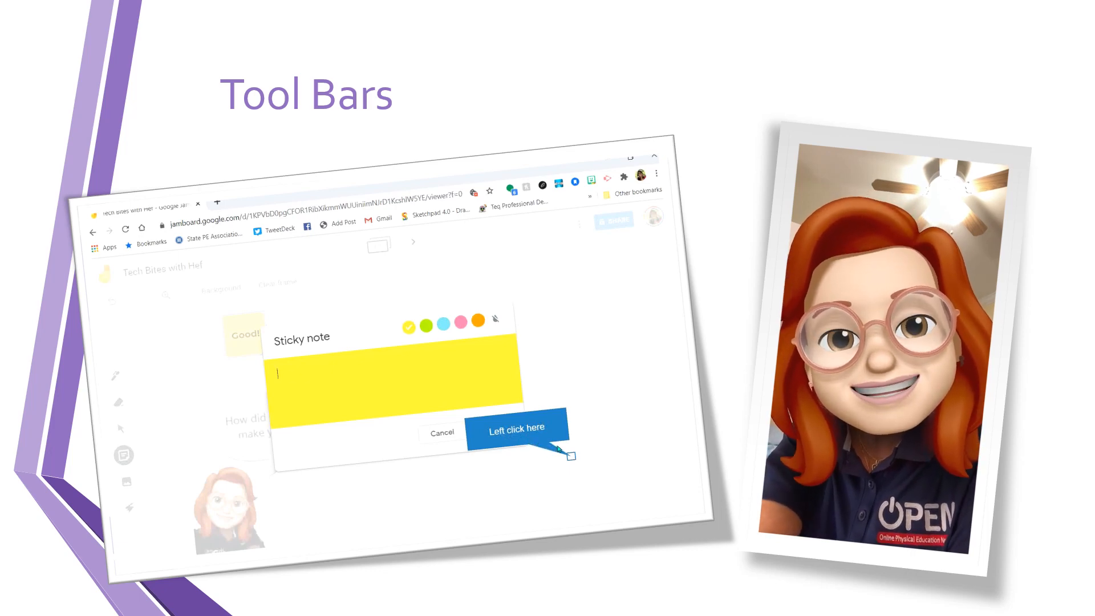
pyautogui.click(516, 428)
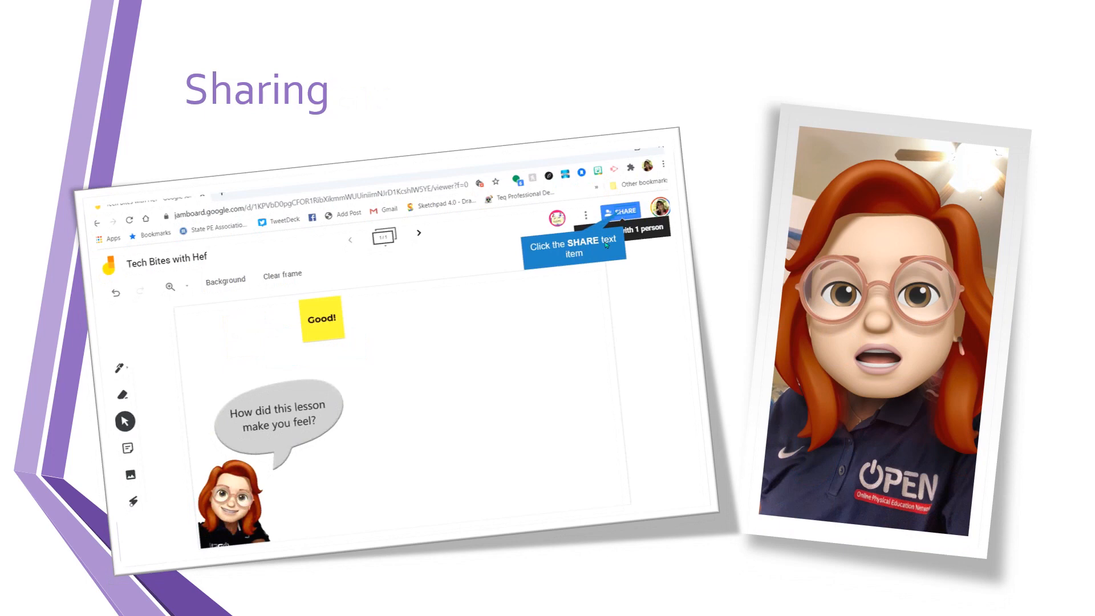
# - Share the Jam with the second account as an editor, view its restricted link, and close sharing
pyautogui.click(620, 211)
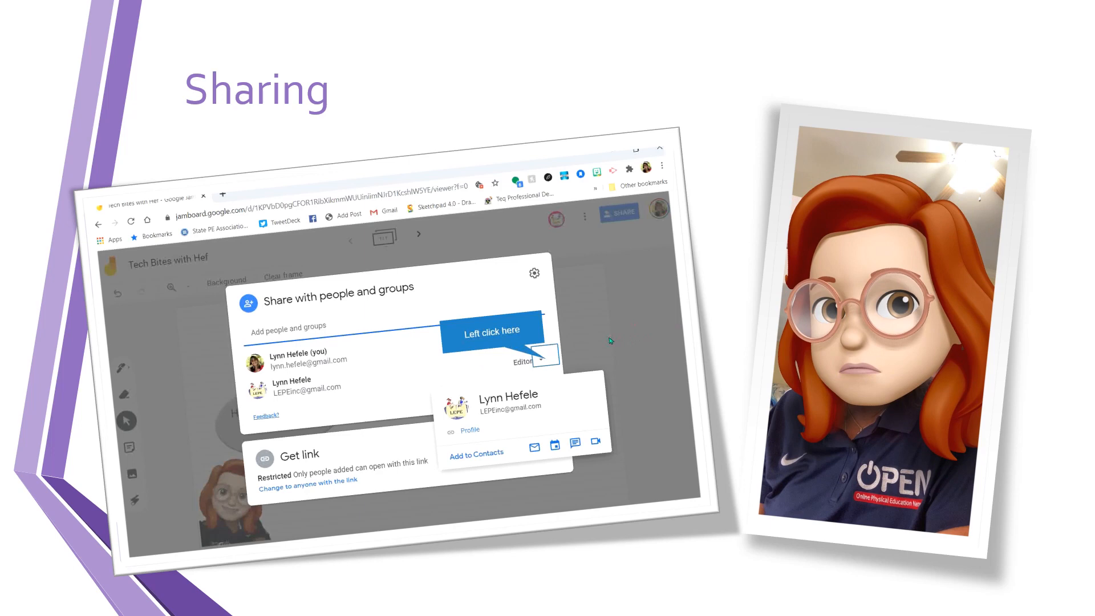
pyautogui.click(547, 361)
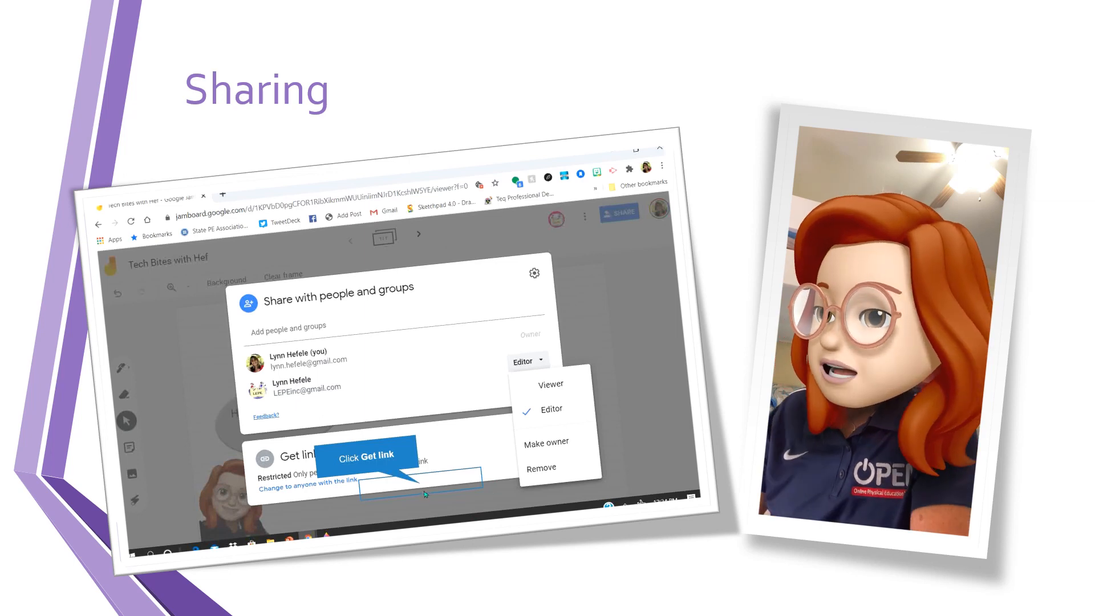
pyautogui.click(363, 455)
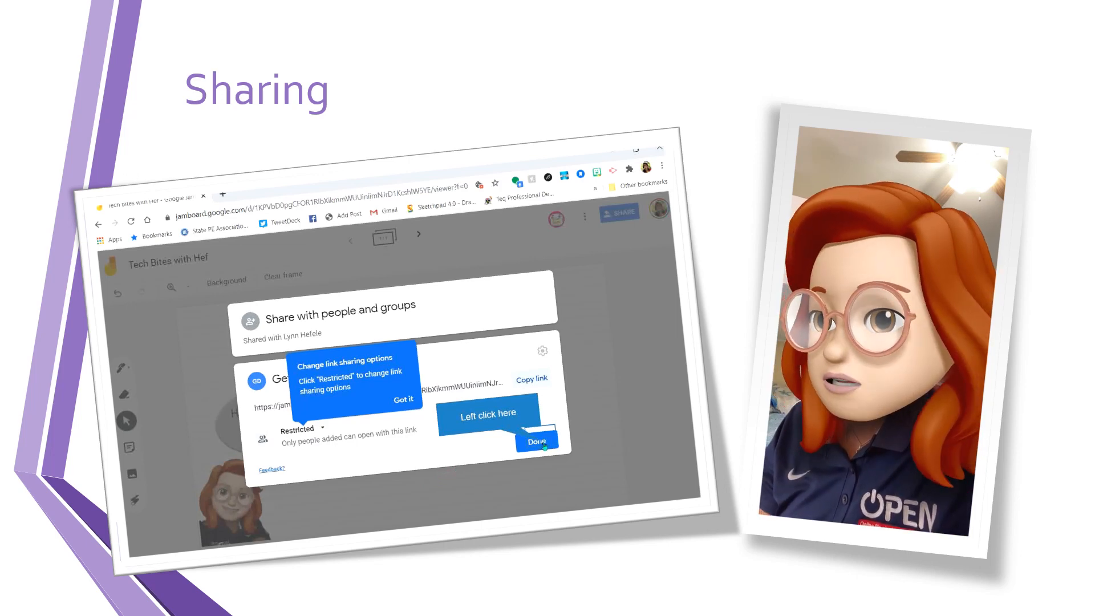
pyautogui.click(535, 443)
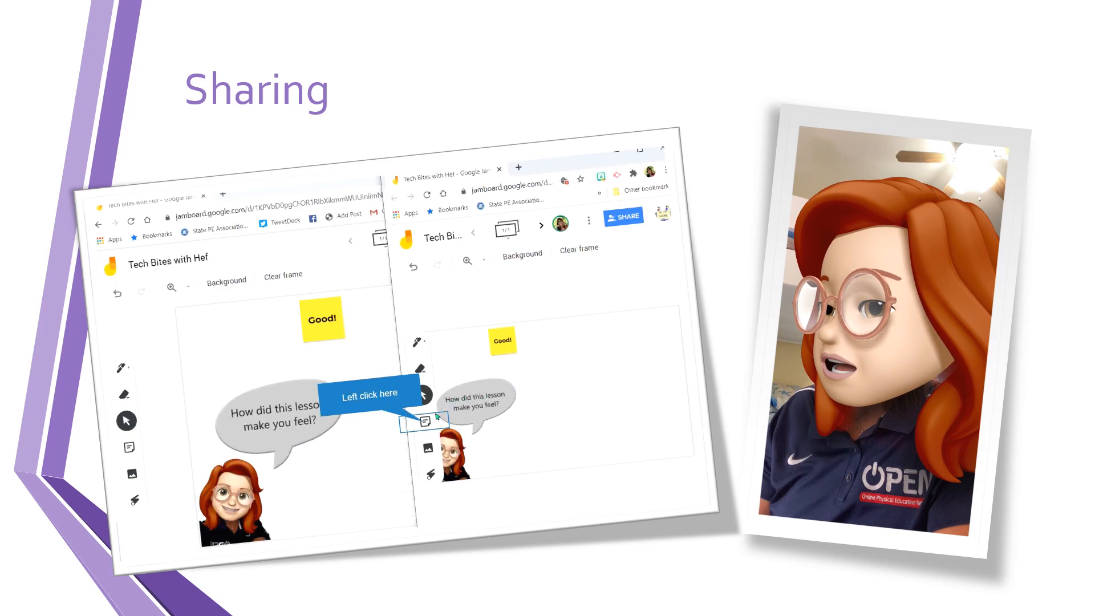
# - From the second account's window add a sticky note 'Terrific!', then return to the first window
pyautogui.write('Terrific!')
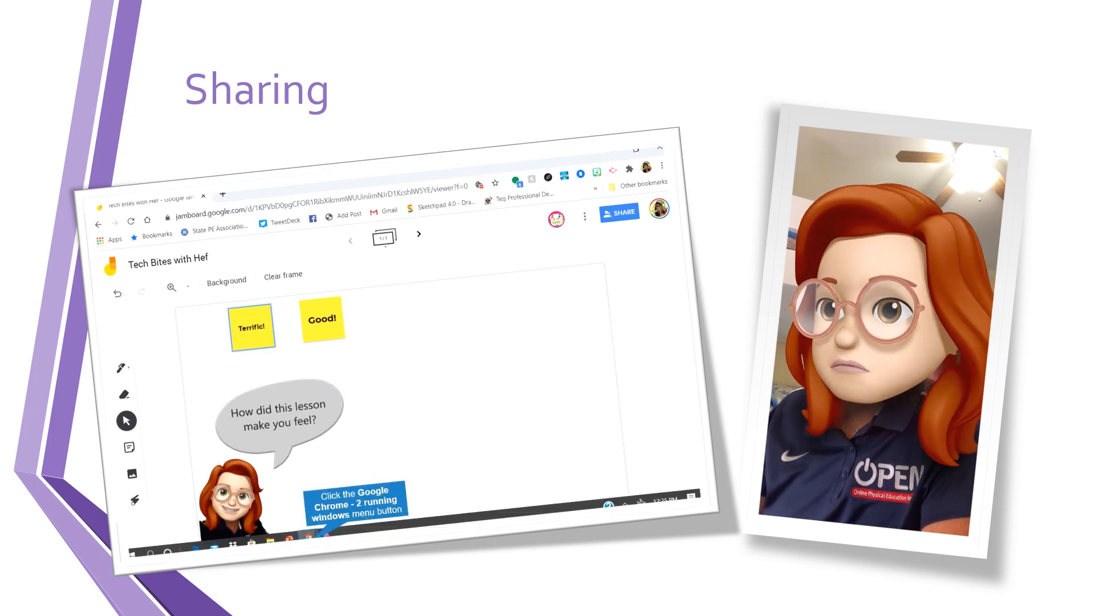
pyautogui.click(283, 536)
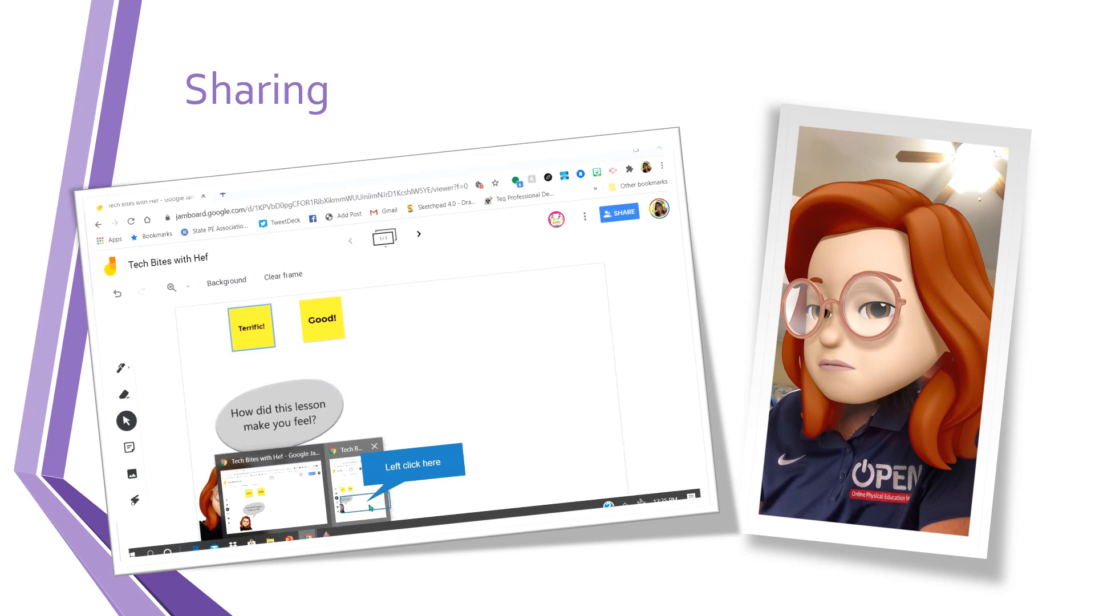